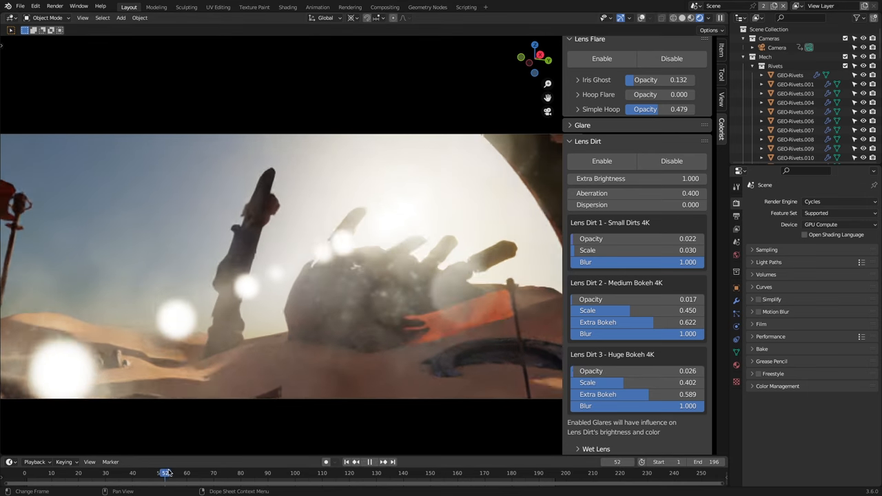
# Show the classroom render with the Colorist Pro sidebar open and its panels collapsed.
pyautogui.moveTo(165, 473); pyautogui.dragTo(173, 473)
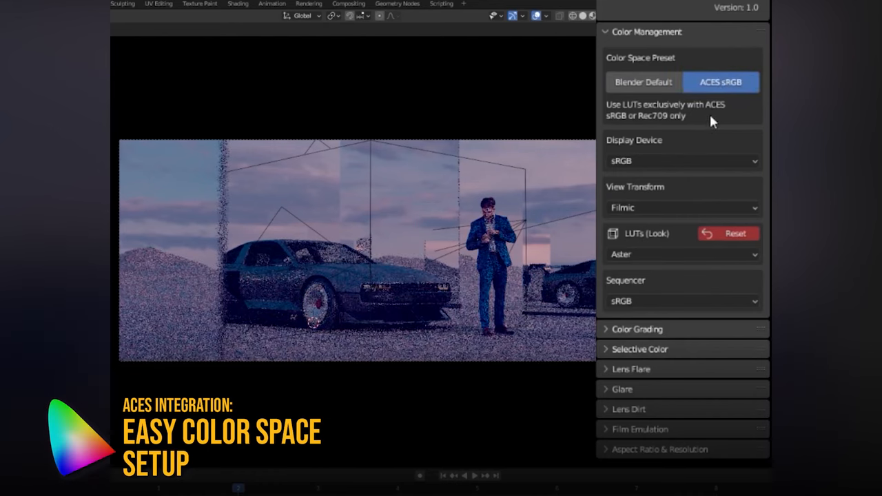
pyautogui.click(642, 82)
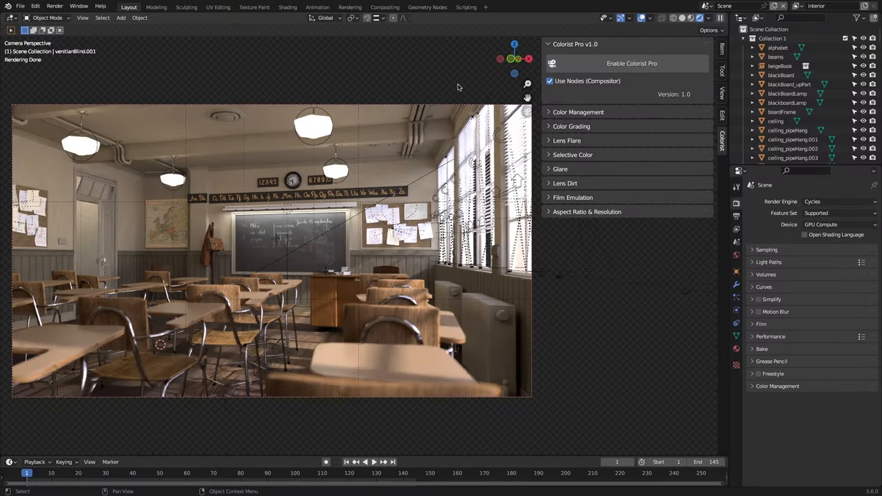
# Expand Color Management, Color Grading, Selective Color and Lens Dirt one after another.
pyautogui.click(578, 112)
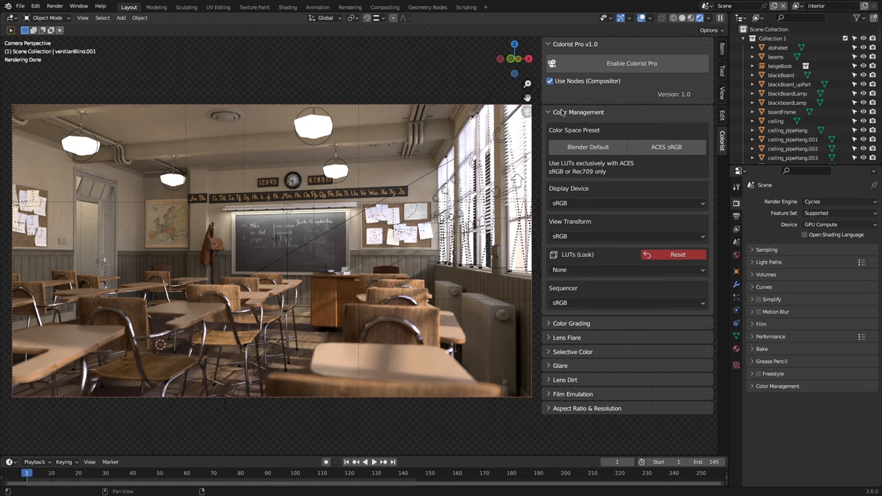
pyautogui.click(578, 111)
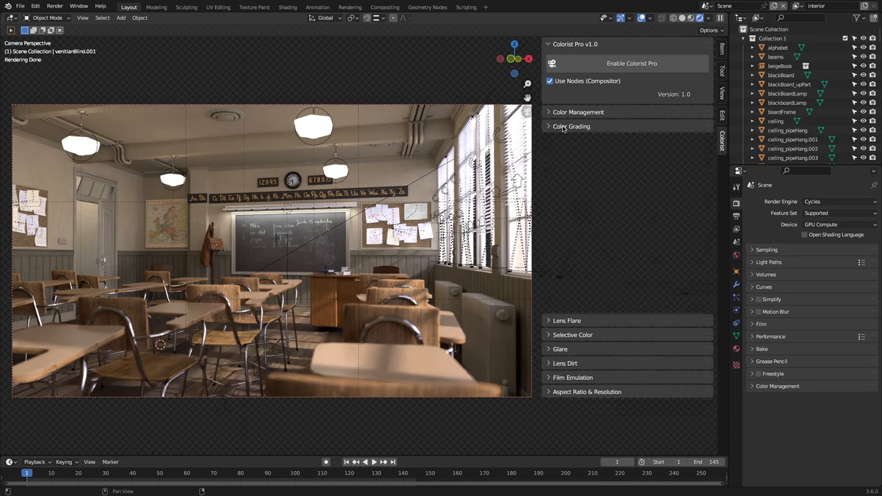
pyautogui.click(571, 154)
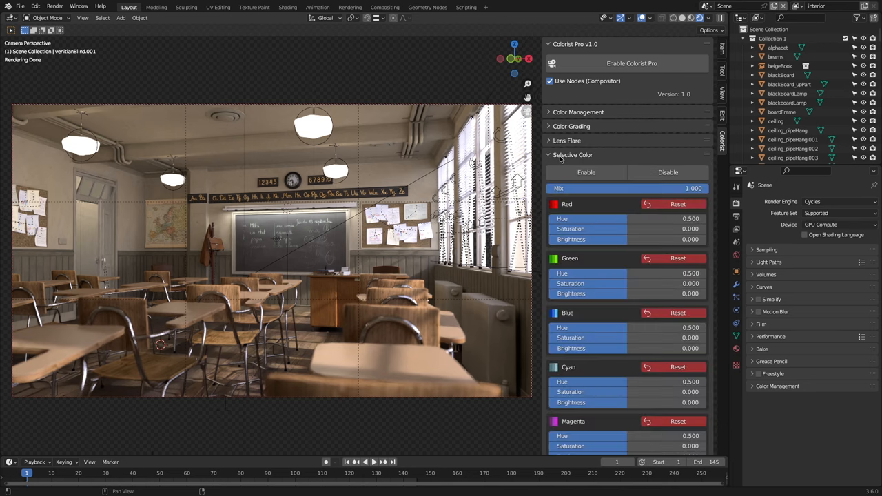
pyautogui.click(565, 154)
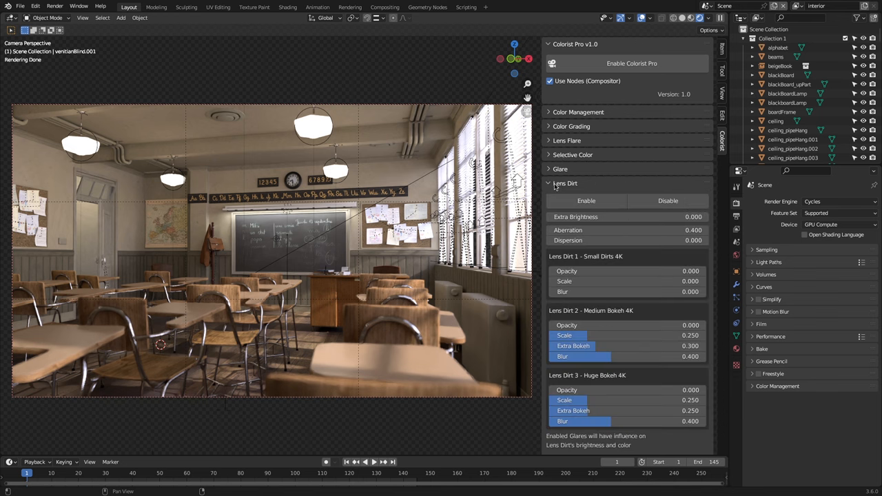
pyautogui.click(565, 182)
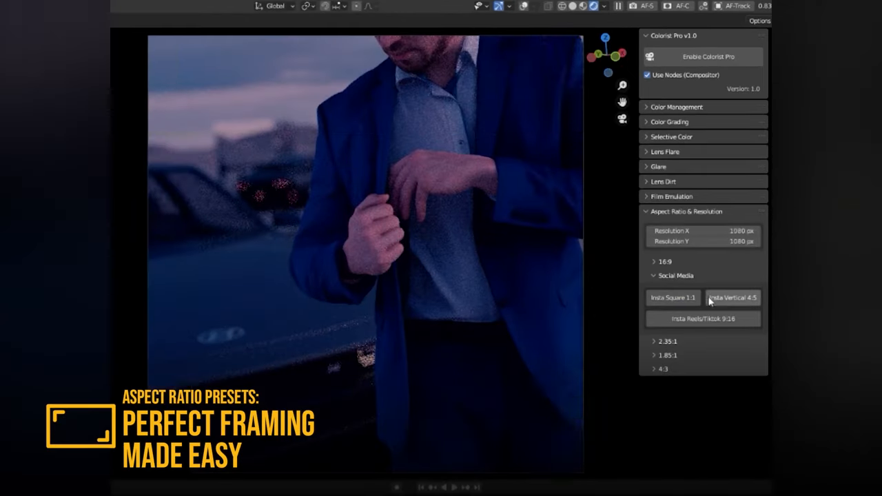
# Apply the vertical 4:5 social framing, then show Color Management with LUT look set to None.
pyautogui.click(733, 332)
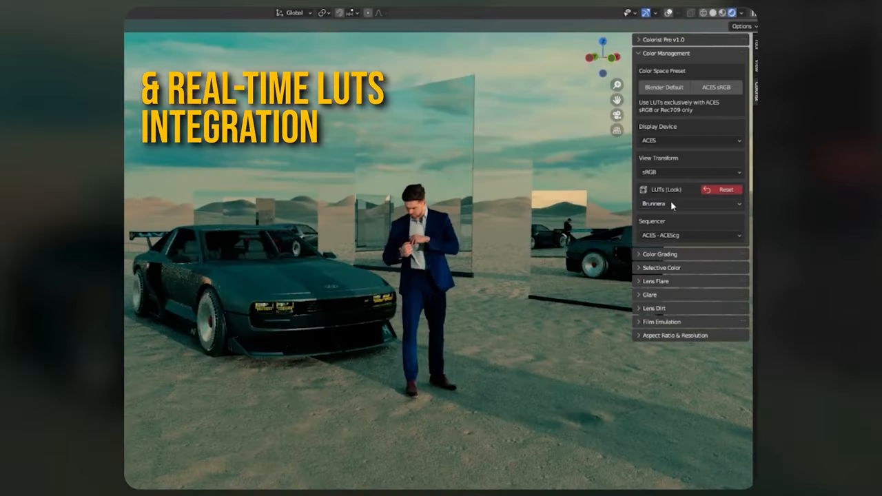
pyautogui.click(689, 204)
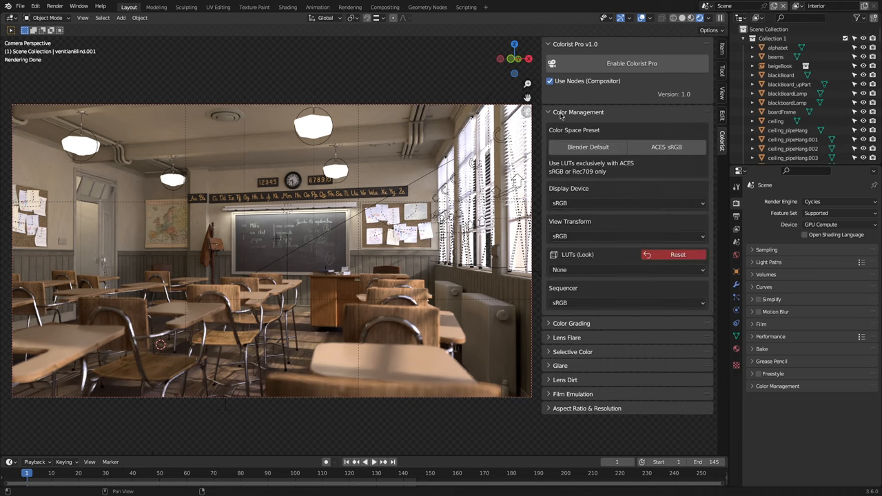
# Preview the Very Low, Low, Medium, Medium High, High and Very High Contrast looks.
pyautogui.click(625, 269)
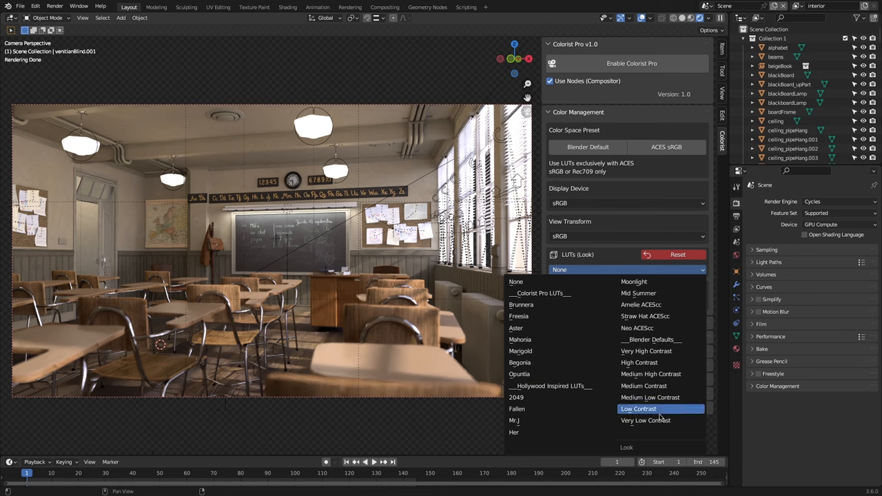
pyautogui.click(645, 420)
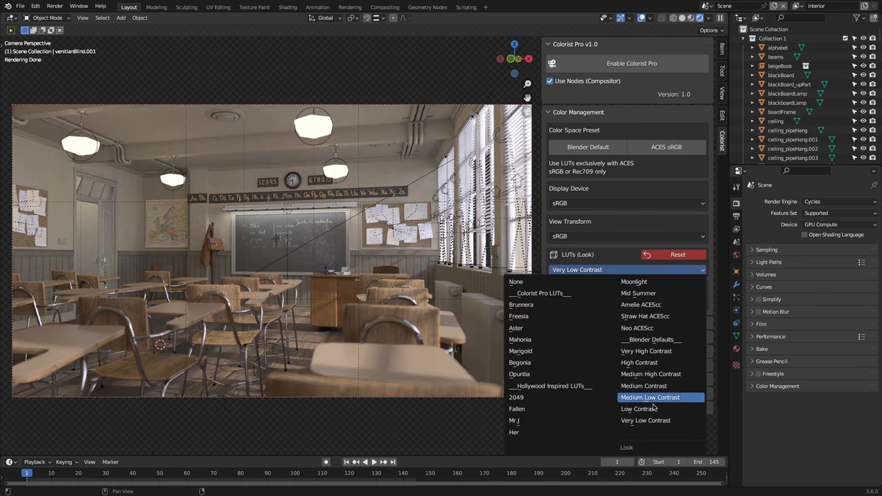
pyautogui.click(640, 408)
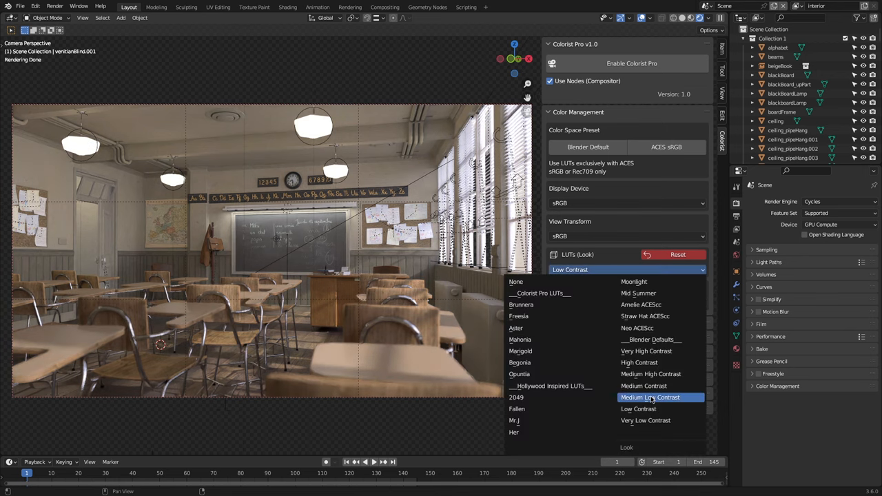
pyautogui.click(648, 396)
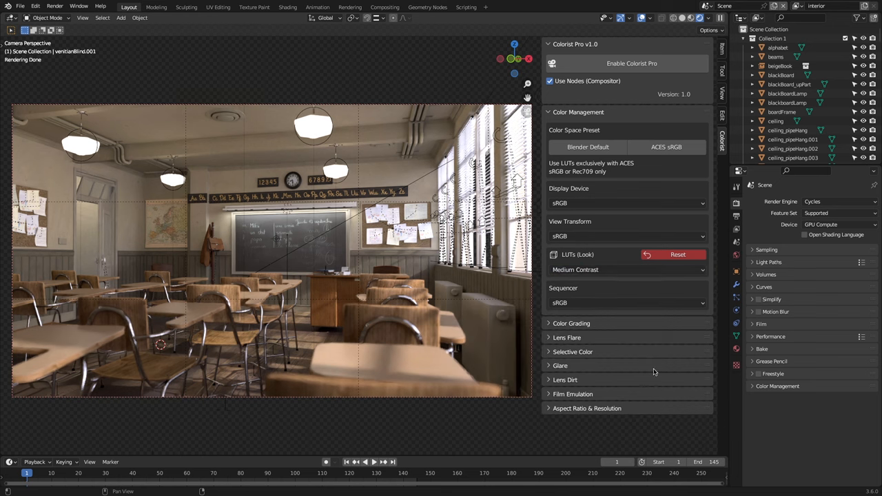
pyautogui.click(627, 269)
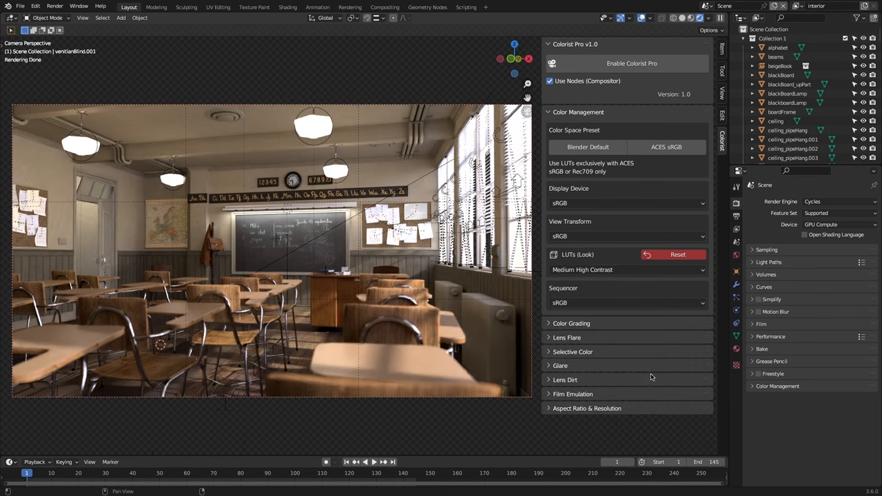
pyautogui.click(626, 269)
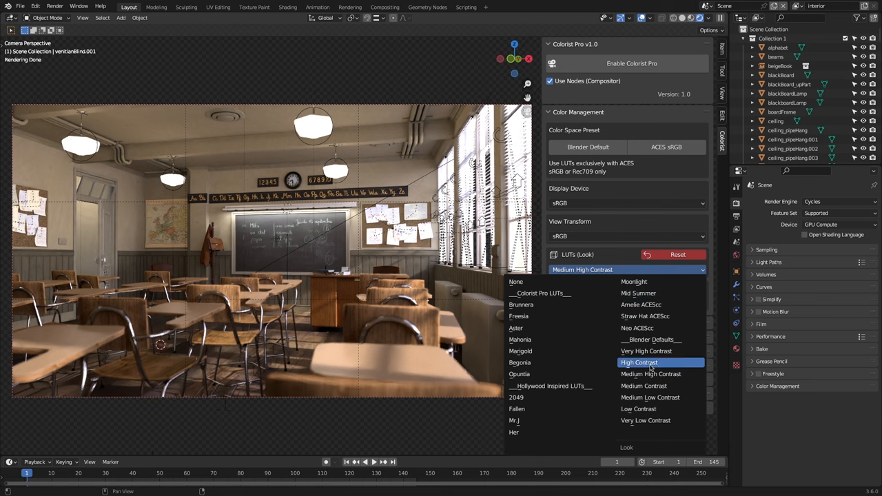
pyautogui.click(639, 362)
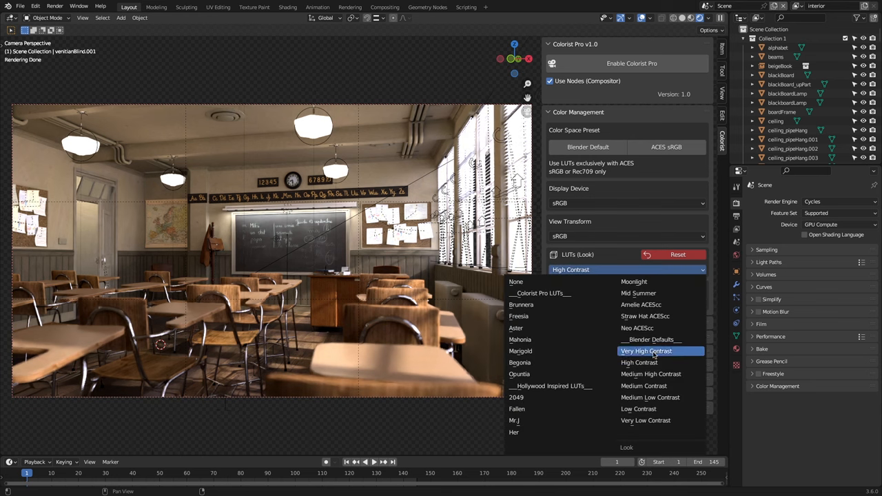
pyautogui.click(646, 352)
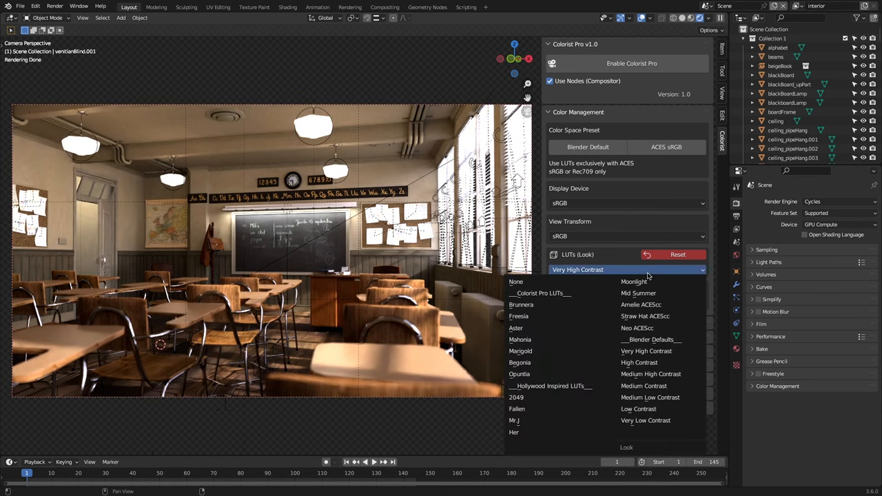
# Preview the Freesia, Mahonia, Begonia, 2049, Mr J and Her looks, ending on Straw Hat ACEScc.
pyautogui.click(518, 316)
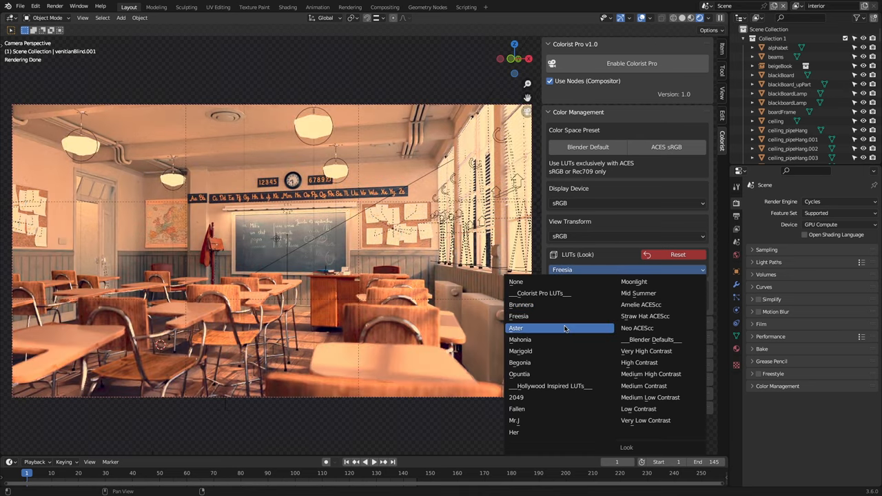
pyautogui.click(519, 339)
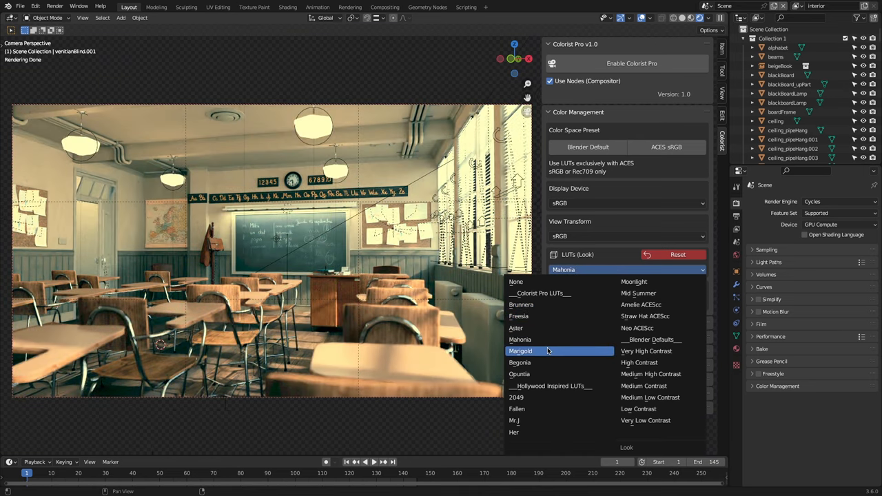
pyautogui.click(521, 363)
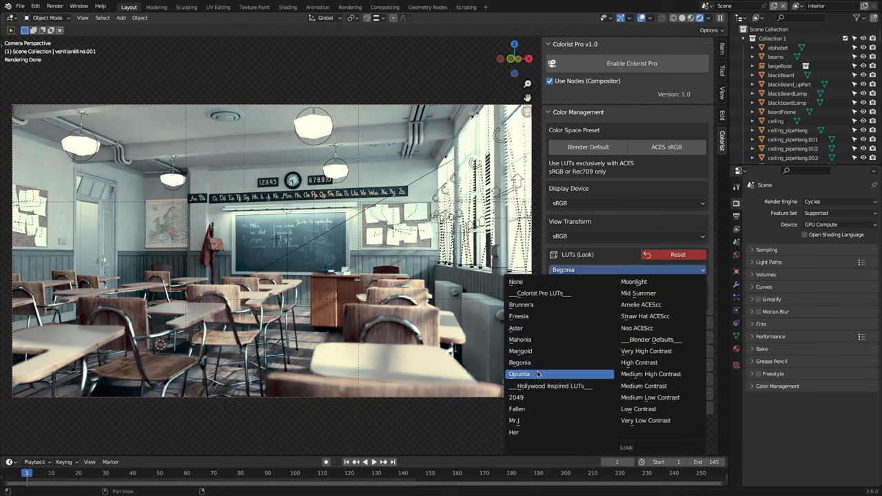
pyautogui.click(516, 397)
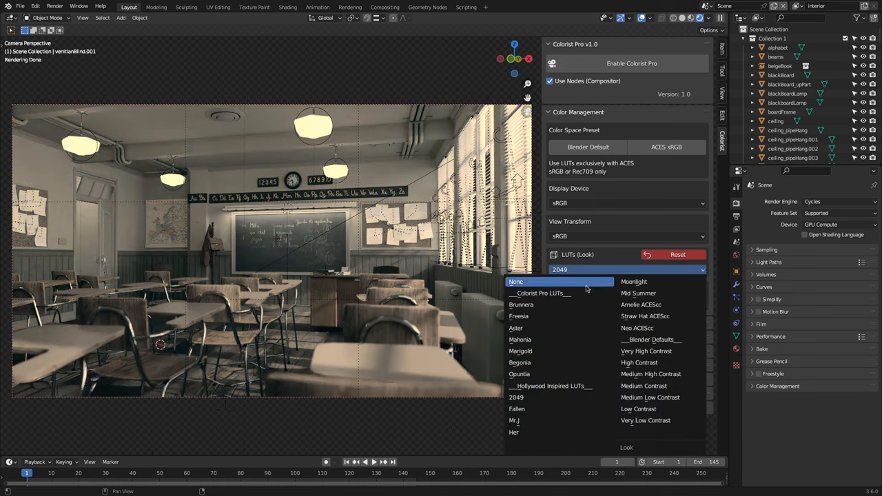
pyautogui.click(515, 420)
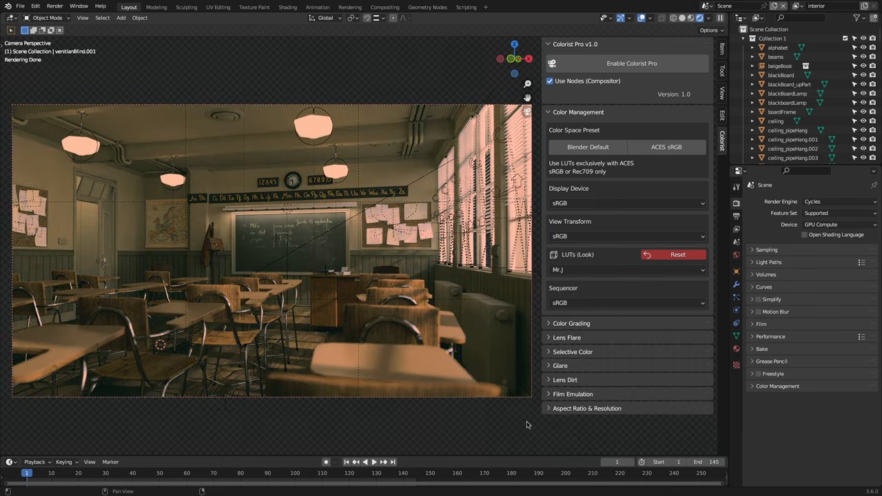
pyautogui.click(627, 270)
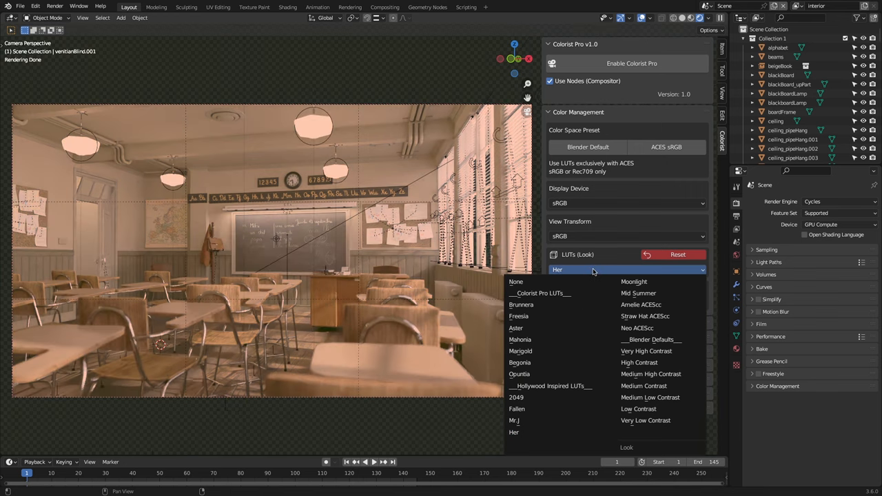
pyautogui.click(638, 292)
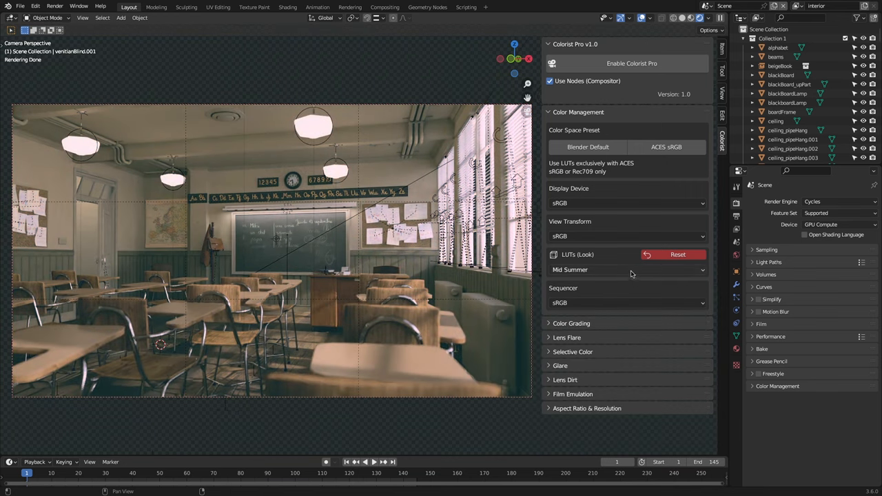
pyautogui.click(627, 268)
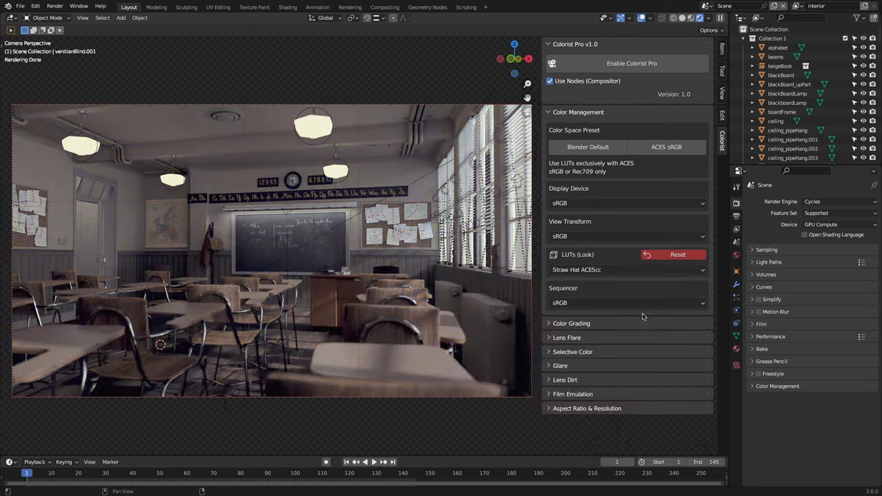
pyautogui.click(627, 270)
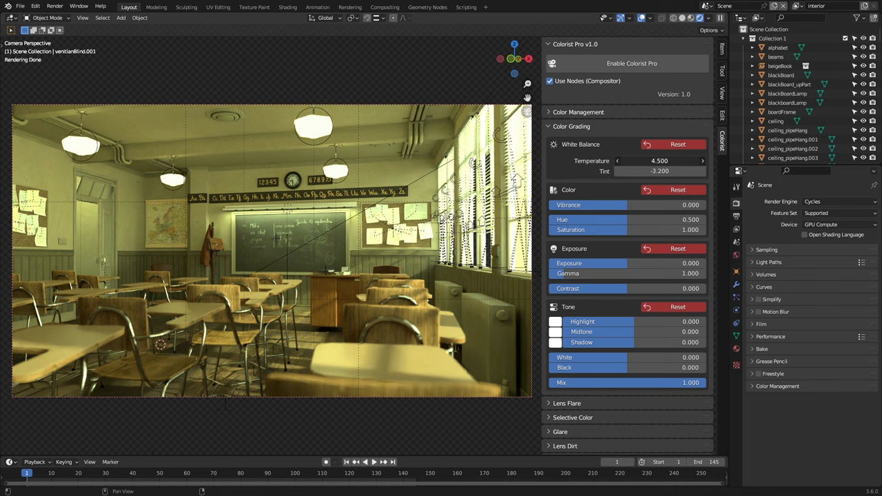
# Set White Balance Temperature 4.500 and Tint -3.200 in Color Grading.
pyautogui.click(572, 154)
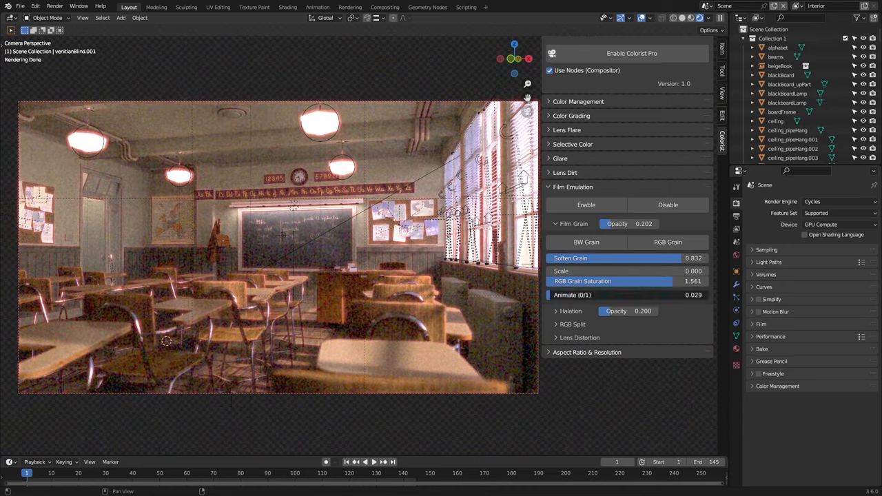
# Enable Film Grain at about 0.2 opacity and Halation at about 0.18.
pyautogui.click(557, 237)
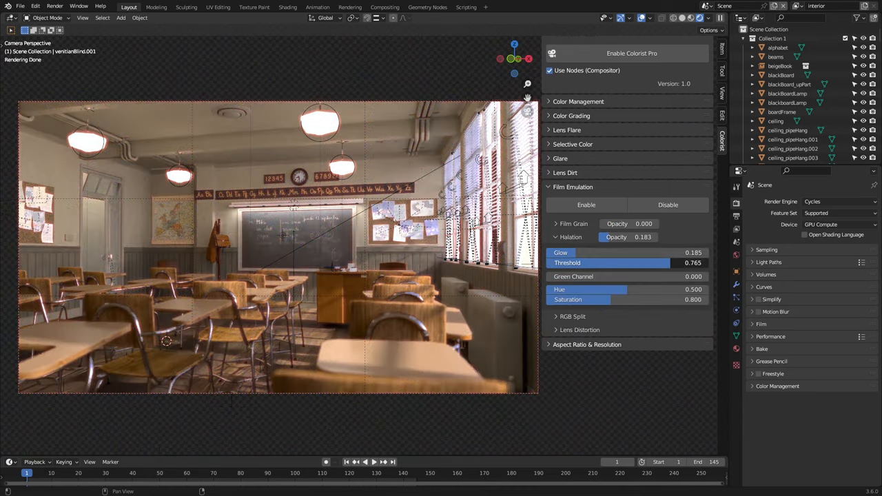
pyautogui.click(573, 249)
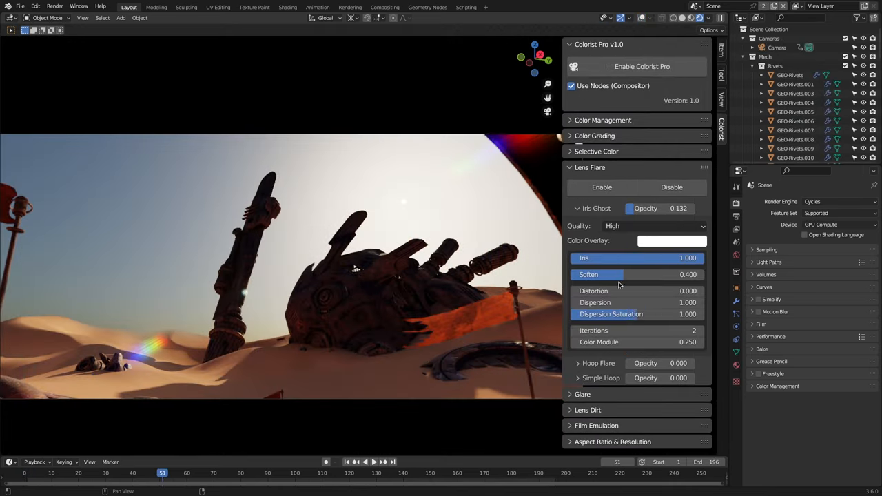
# Adjust the Iris Ghost flare and add an inverted Simple Hoop at 0.479 opacity.
pyautogui.moveTo(654, 289); pyautogui.dragTo(606, 290)
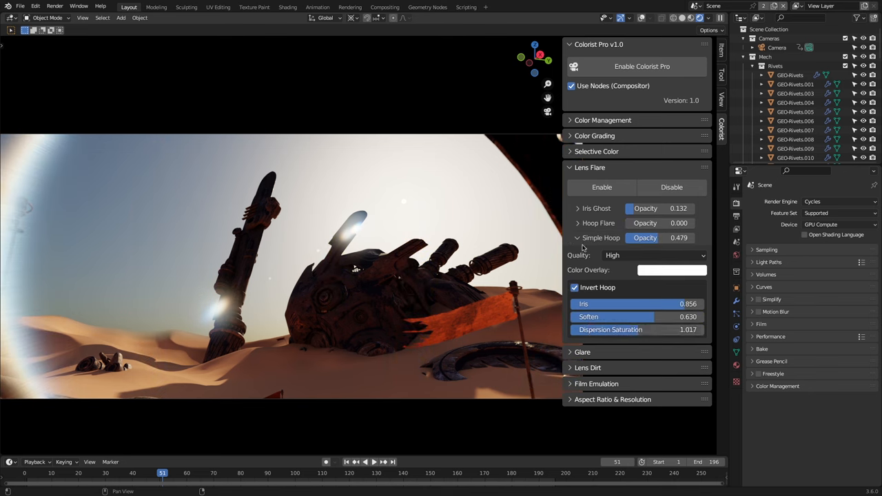
pyautogui.click(582, 353)
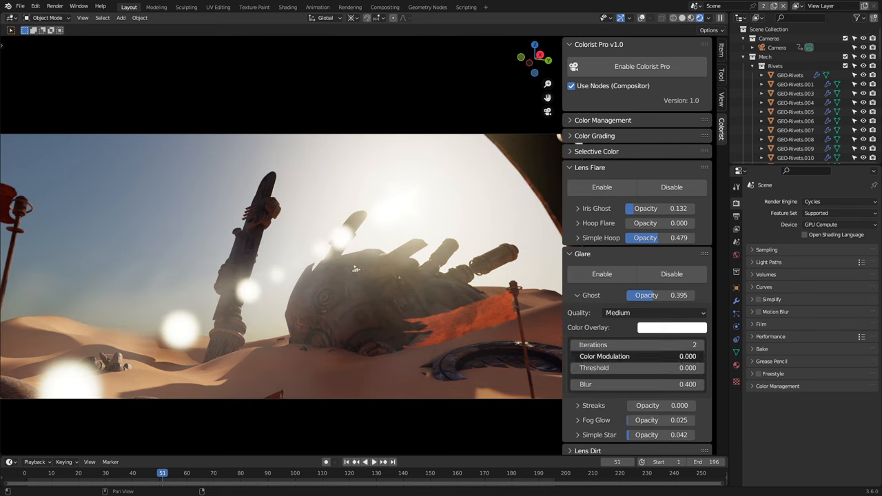
# Set Glare Ghost opacity 0.395, lower Huge Bokeh dirt to 0.026 and scrub the timeline.
pyautogui.click(572, 295)
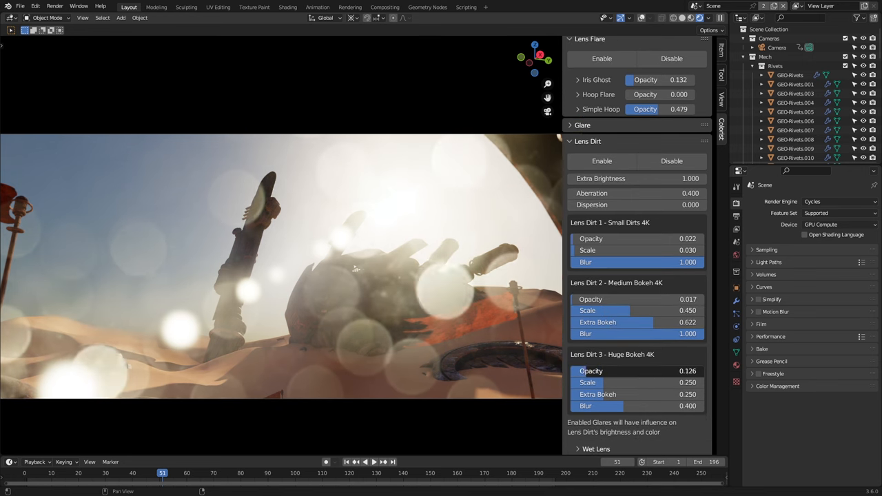
pyautogui.click(156, 471)
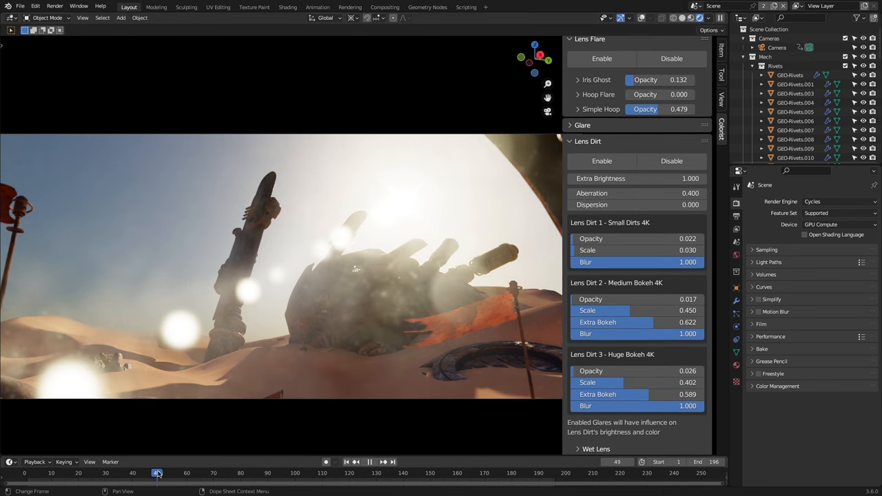
pyautogui.moveTo(157, 473); pyautogui.dragTo(227, 472)
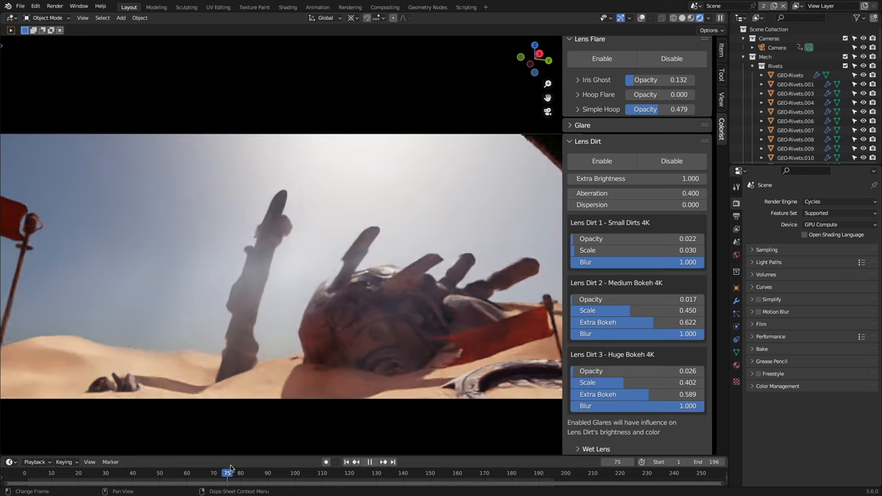
pyautogui.moveTo(227, 473); pyautogui.dragTo(160, 473)
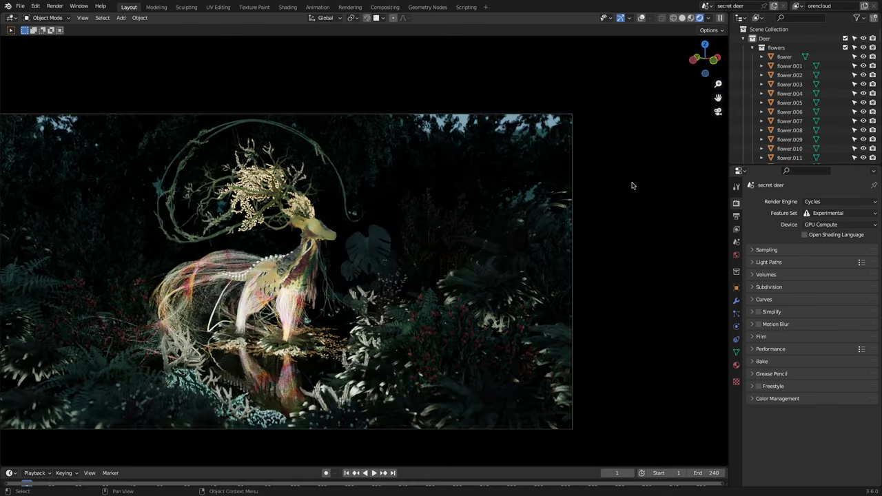
# Open the Colorist Pro sidebar tab on the deer forest render.
pyautogui.click(721, 149)
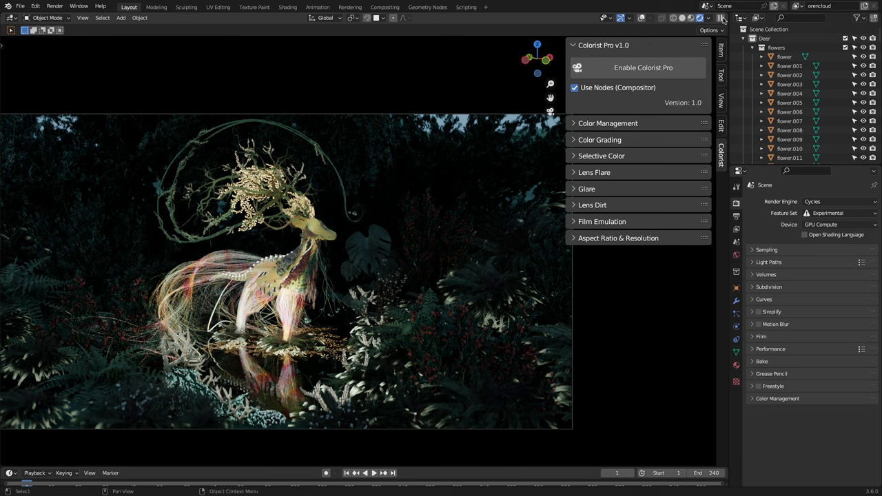
pyautogui.moveTo(634, 72)
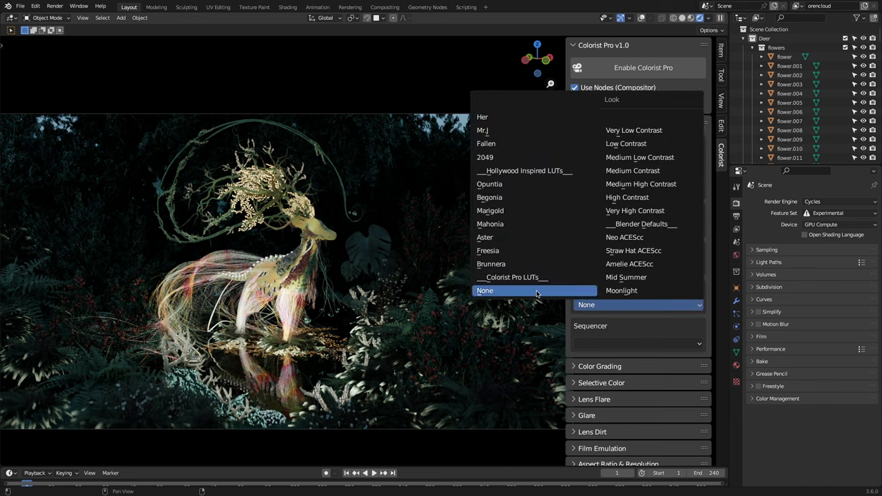
# Apply the Marigold LUT look to the deer render, then swap it for Her.
pyautogui.click(491, 209)
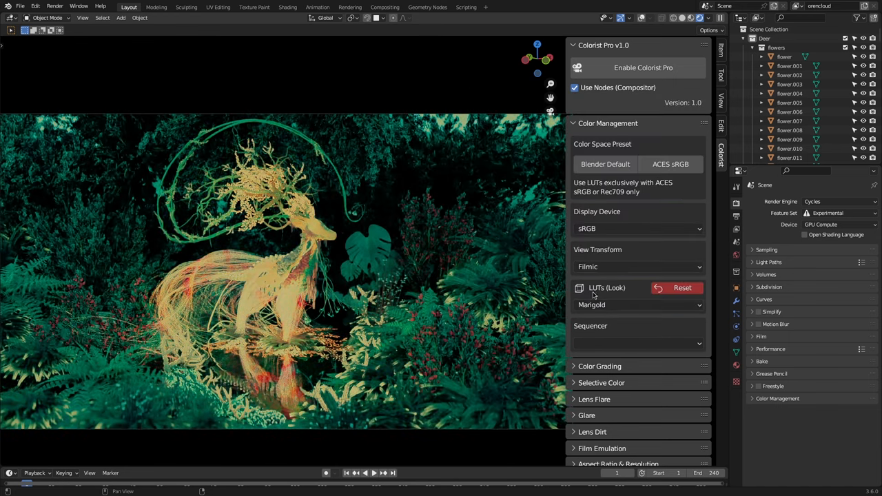
pyautogui.click(636, 306)
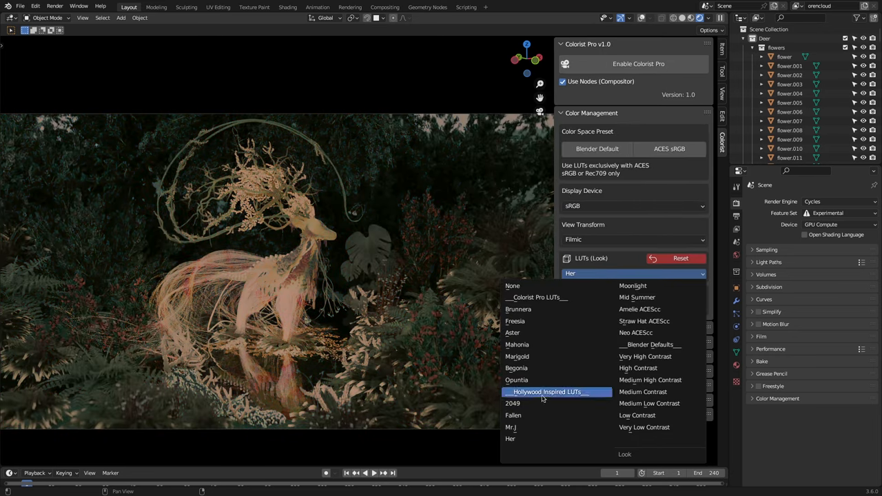
pyautogui.click(637, 297)
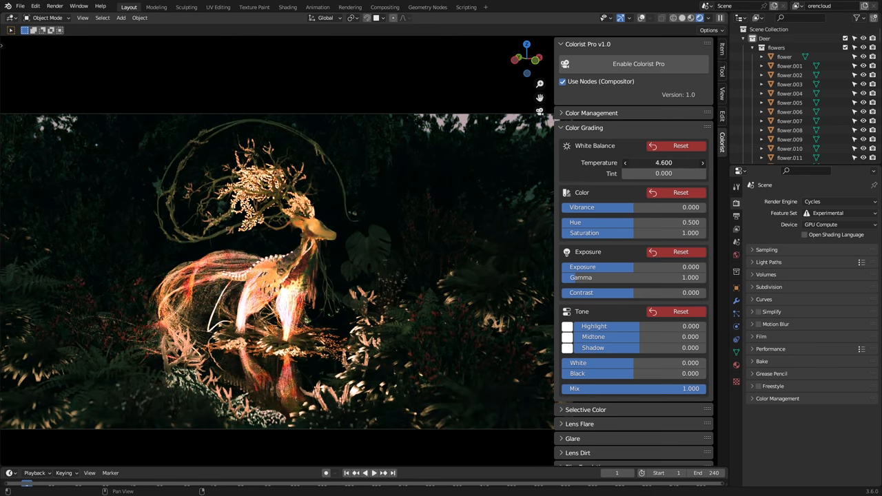
# Raise Temperature to 5.800 with Vibrance 0.347 and Saturation 1.450, then reveal Selective Color.
pyautogui.moveTo(648, 163); pyautogui.dragTo(664, 163)
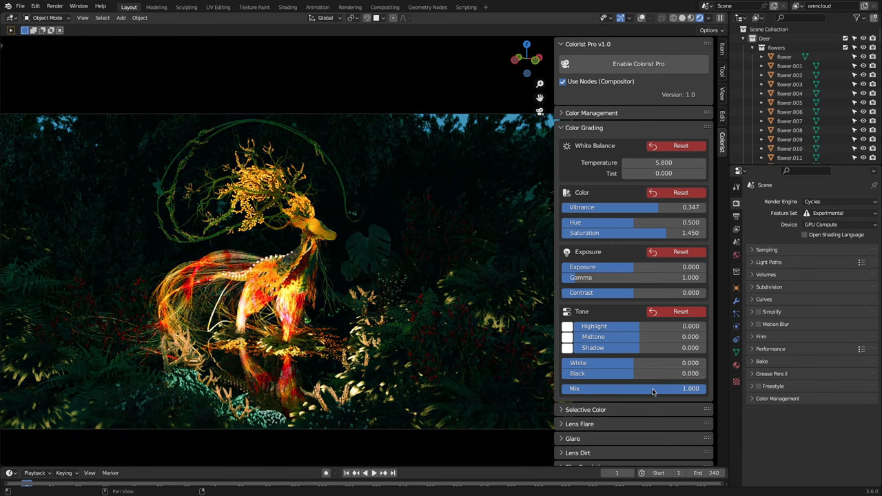
pyautogui.click(586, 409)
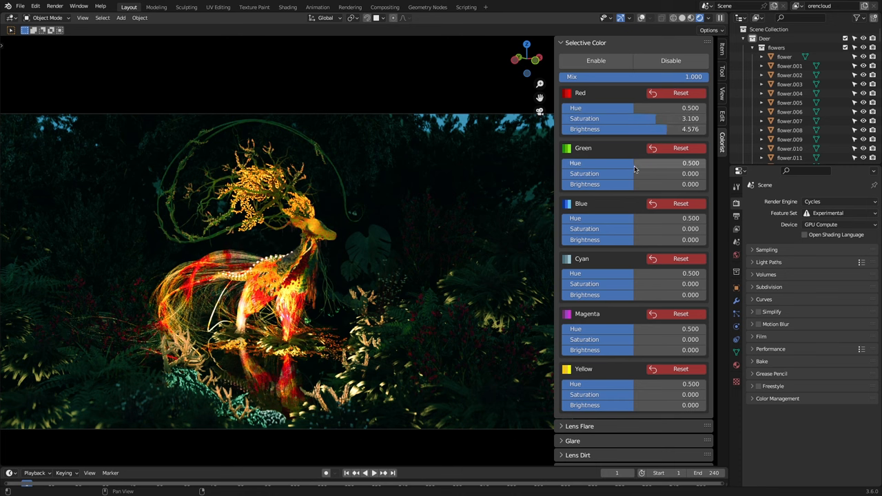
# Boost Saturation and Brightness for the Green, Blue and Cyan hues to high values.
pyautogui.moveTo(634, 174); pyautogui.dragTo(689, 174)
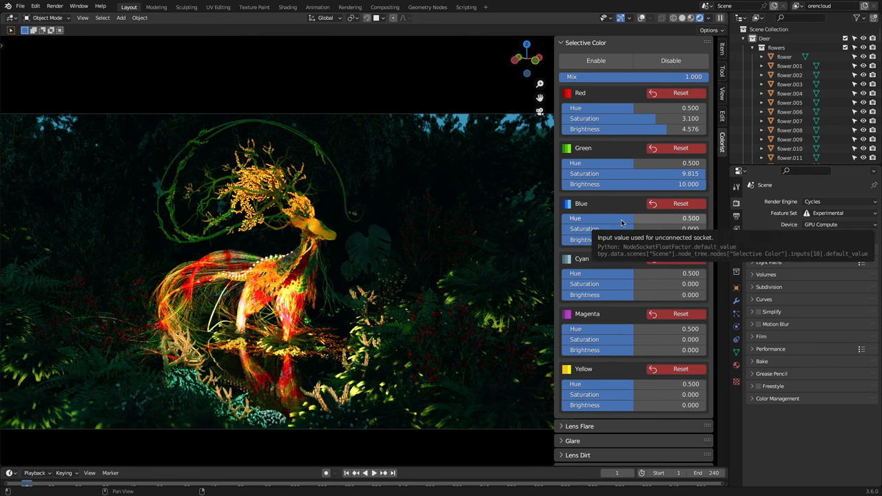
pyautogui.scroll(-3)
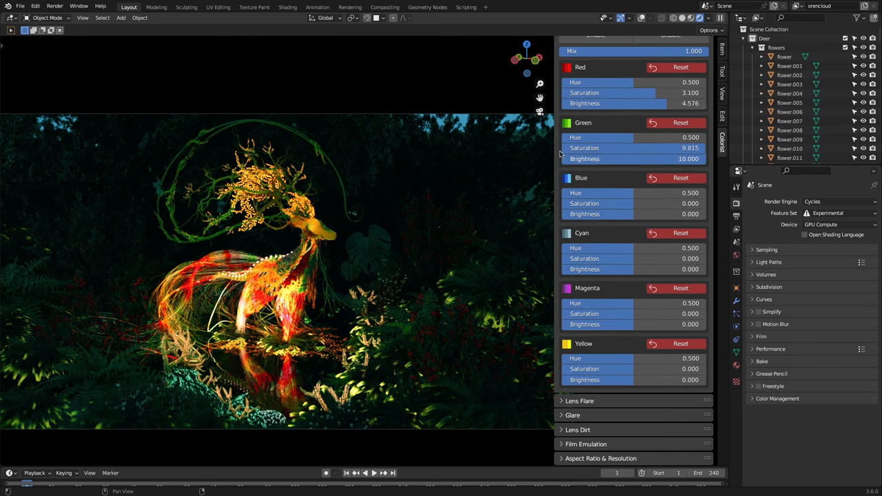
pyautogui.moveTo(634, 204); pyautogui.dragTo(592, 203)
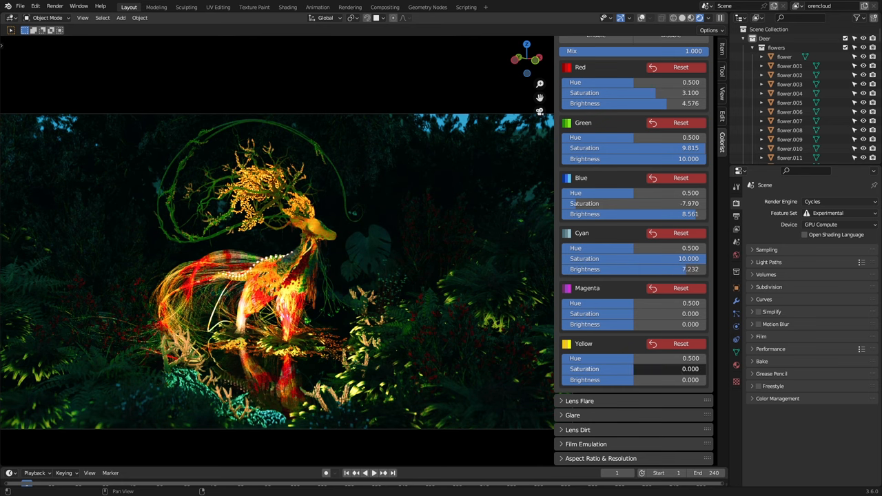
pyautogui.moveTo(654, 369); pyautogui.dragTo(620, 380)
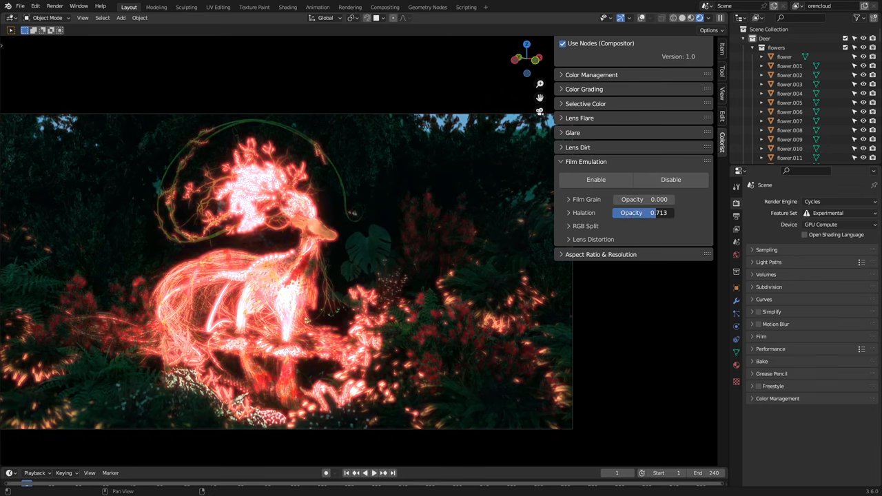
# Lower Halation opacity to 0.140 for a subtle red glow.
pyautogui.moveTo(658, 212); pyautogui.dragTo(617, 212)
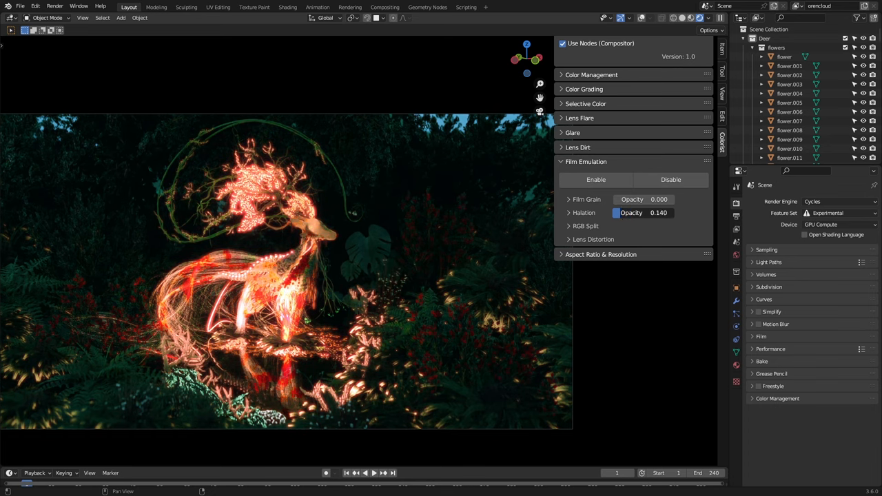